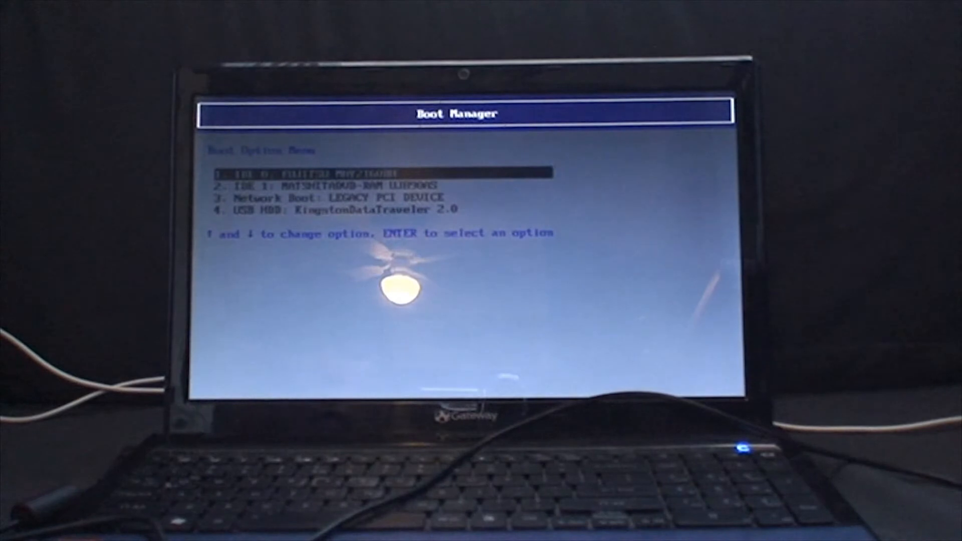
Highlight '4. USB HDD: KingstonDataTraveler 2.0' in the Boot Option Menu as the boot device
key("Down")
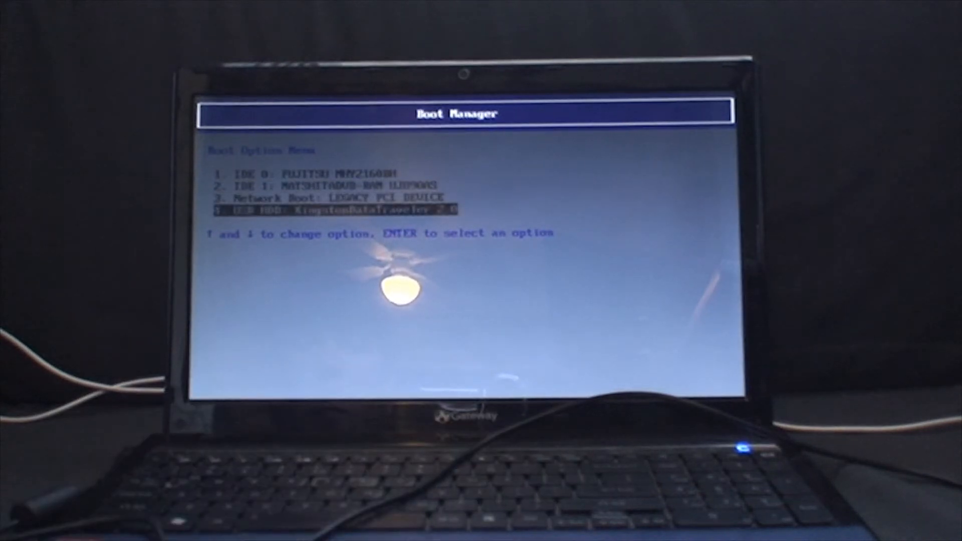
key("up")
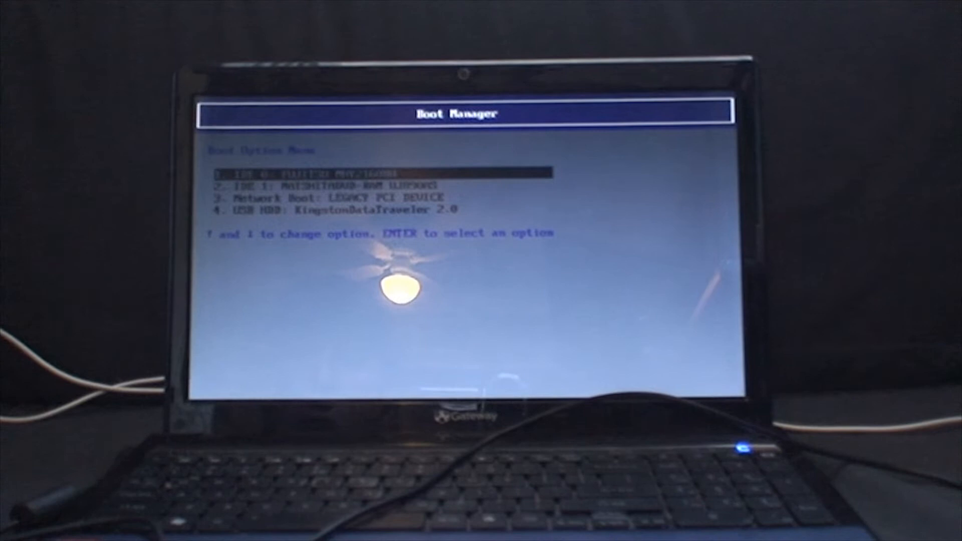
key("down")
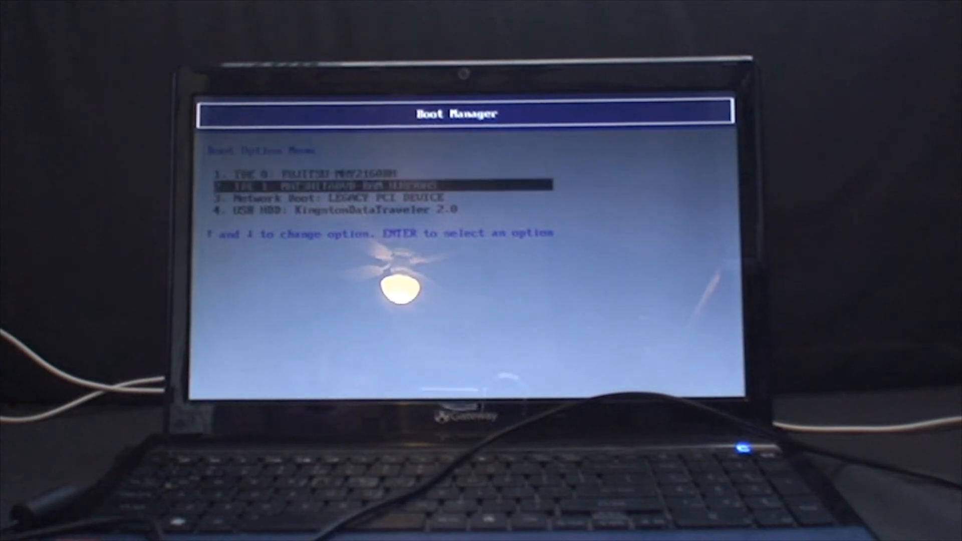
key("down")
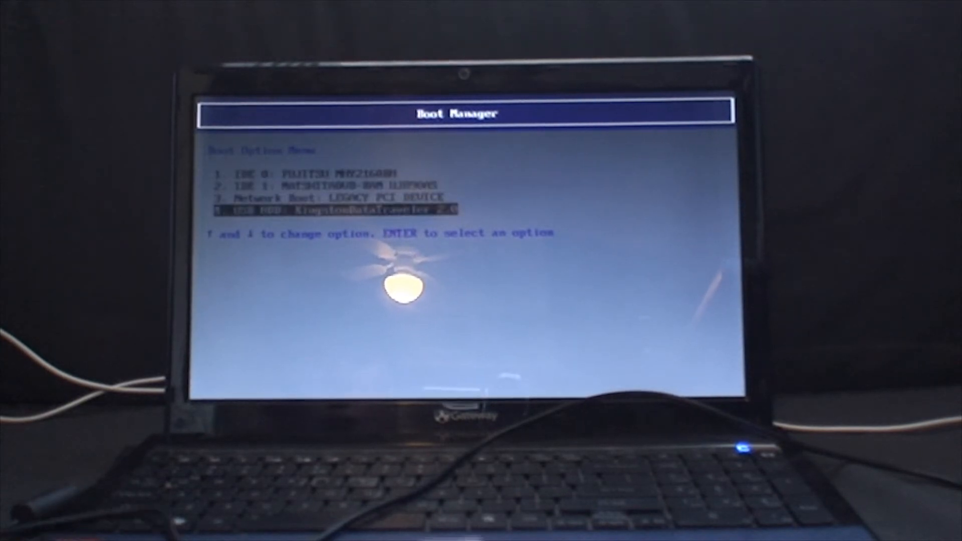